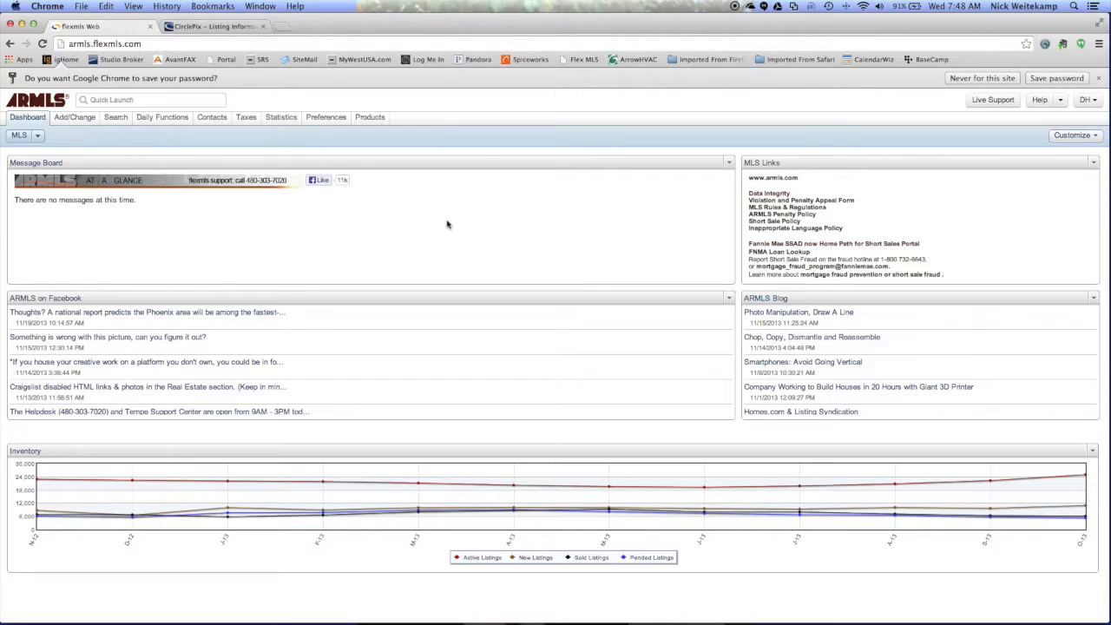
pyautogui.moveTo(314, 159)
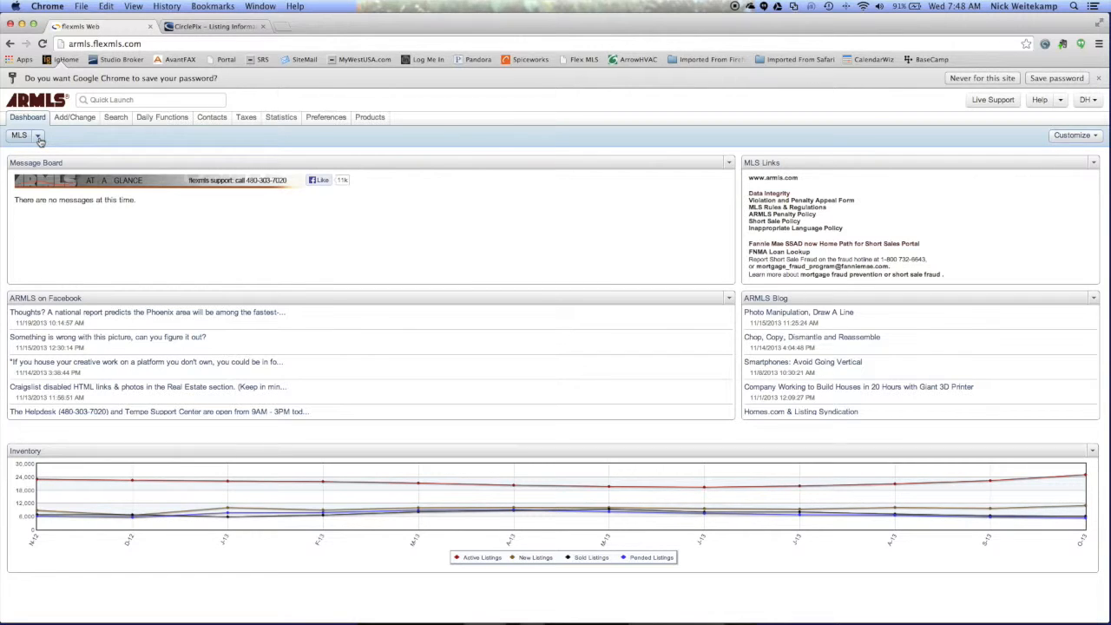
# Switch the MLS dashboard view to the Classic layout.
pyautogui.click(26, 135)
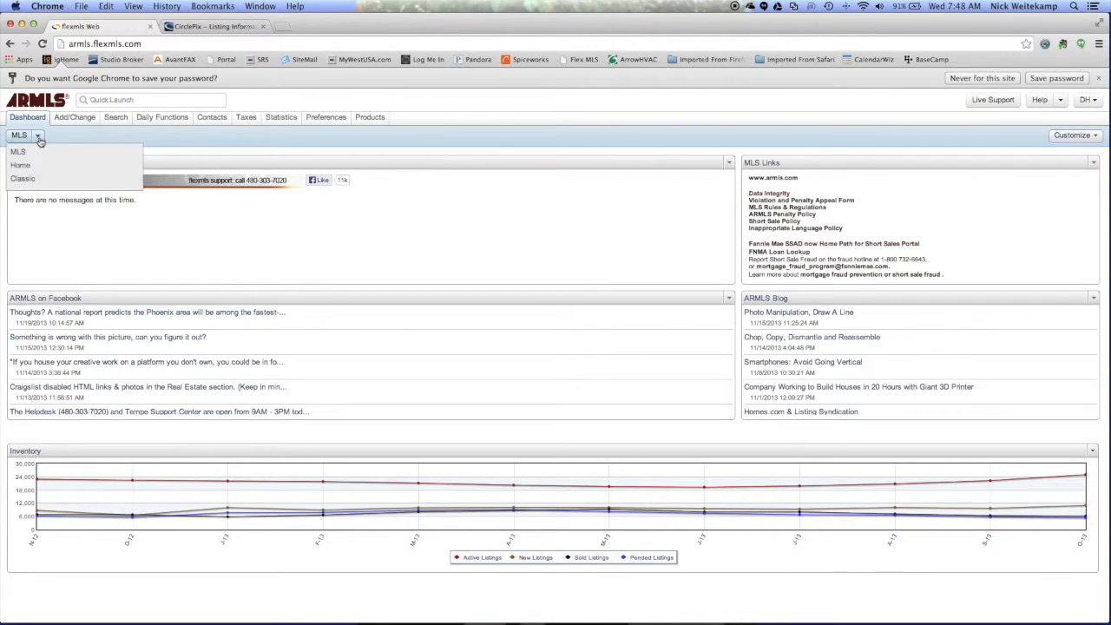
pyautogui.moveTo(24, 177)
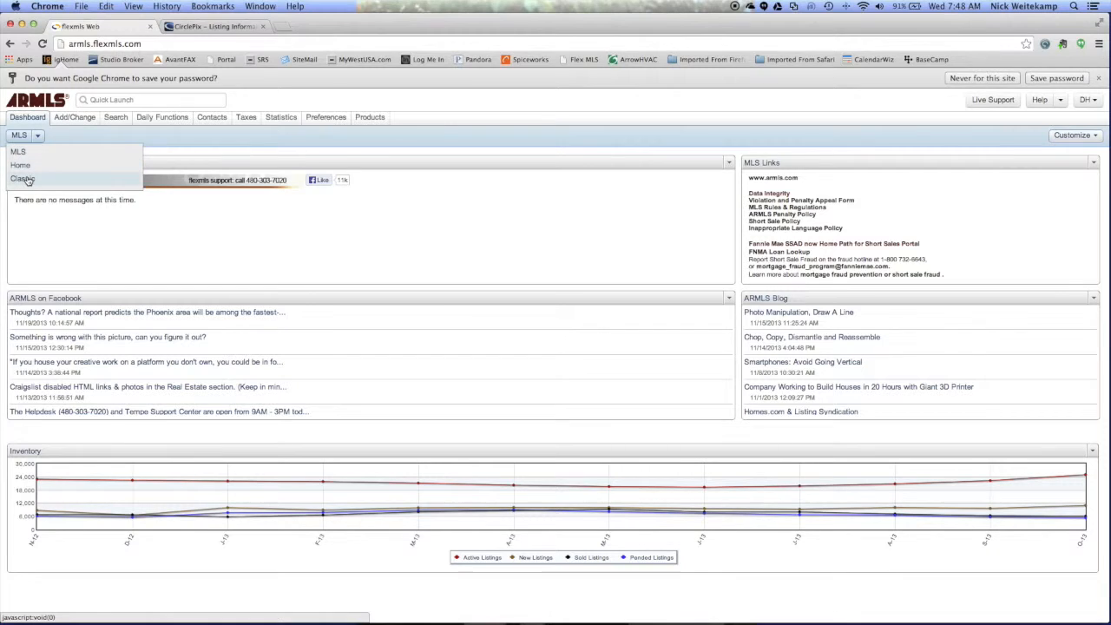
pyautogui.click(24, 179)
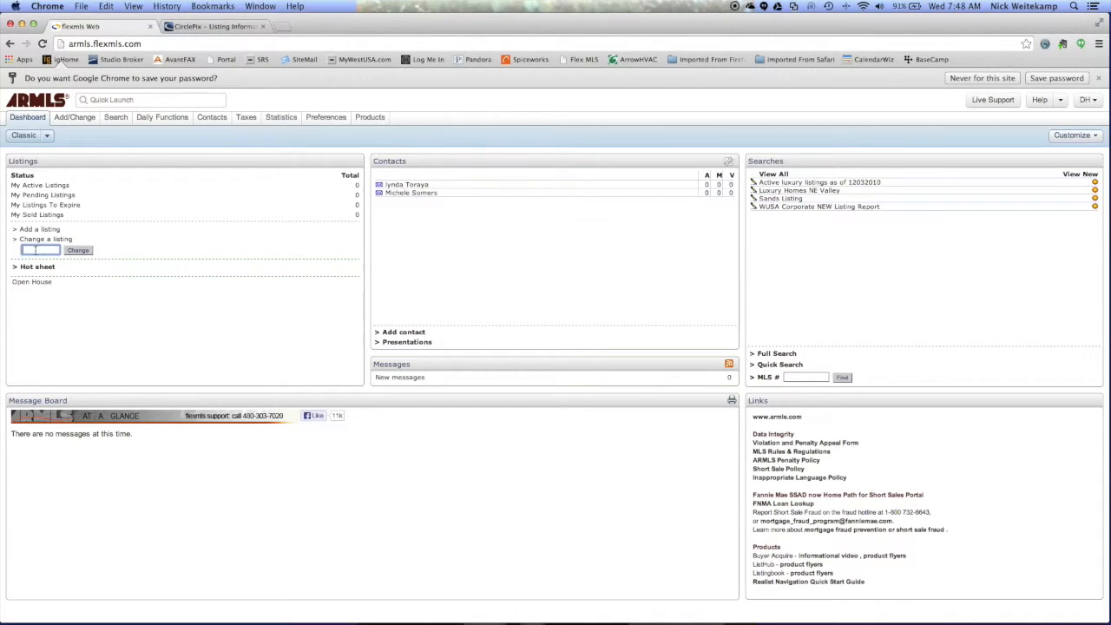
# Enter listing number 4908518 in 'Change a listing' and bring up its change page.
pyautogui.click(38, 250)
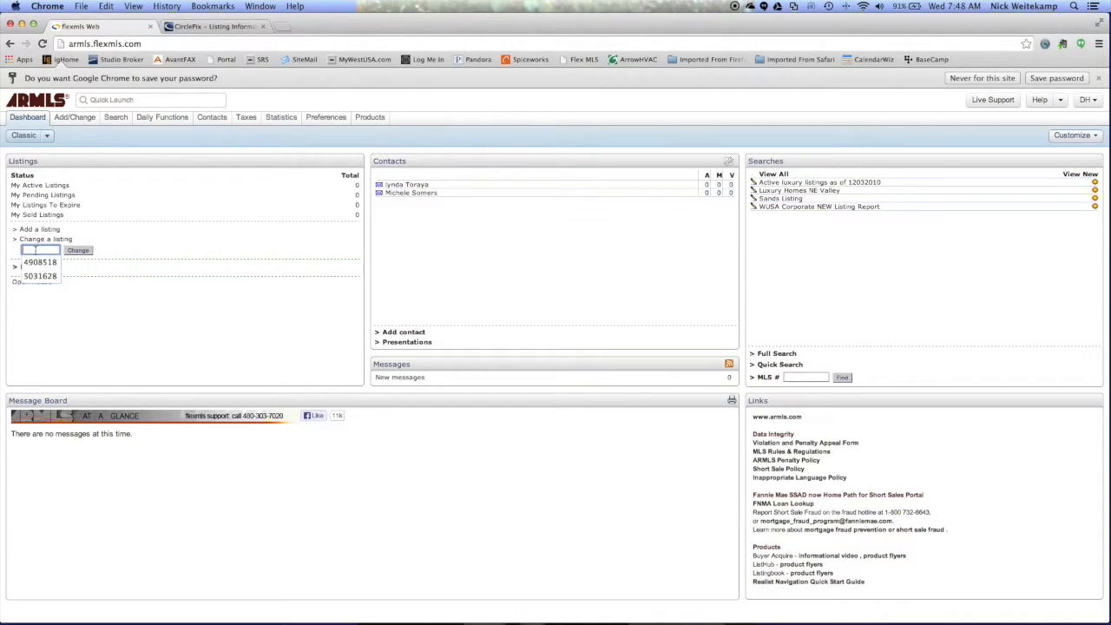
pyautogui.write('49')
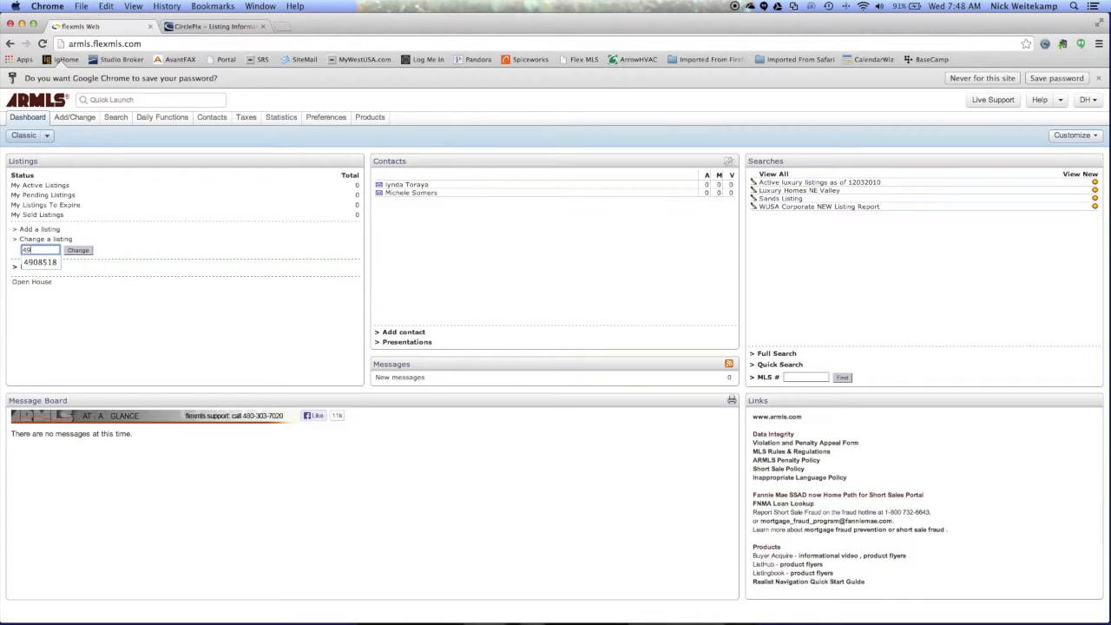
pyautogui.write('08518')
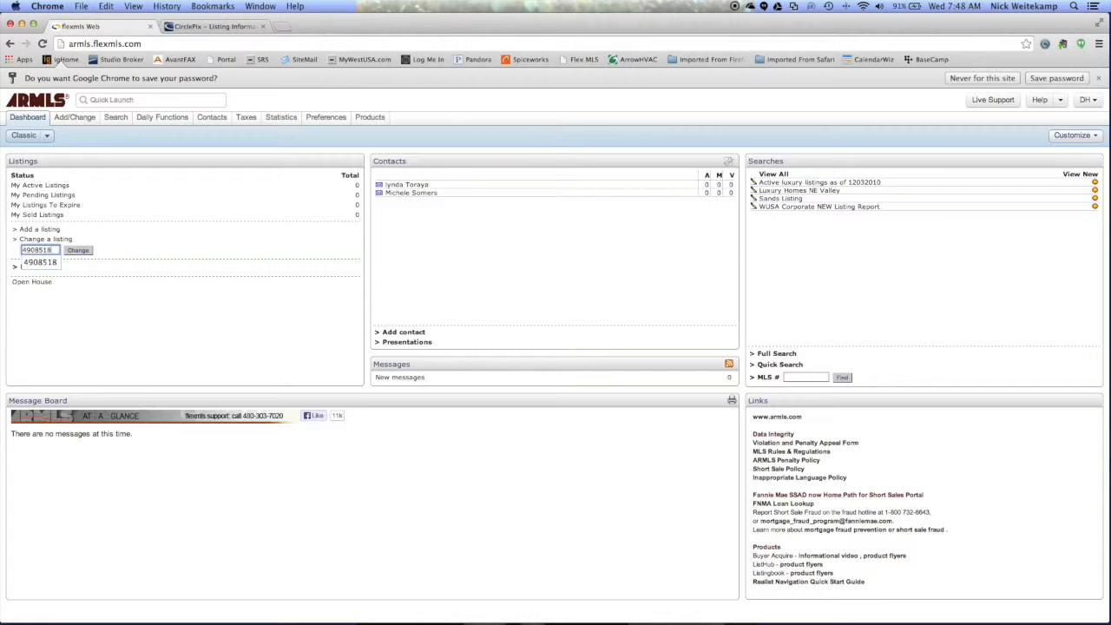
pyautogui.click(76, 250)
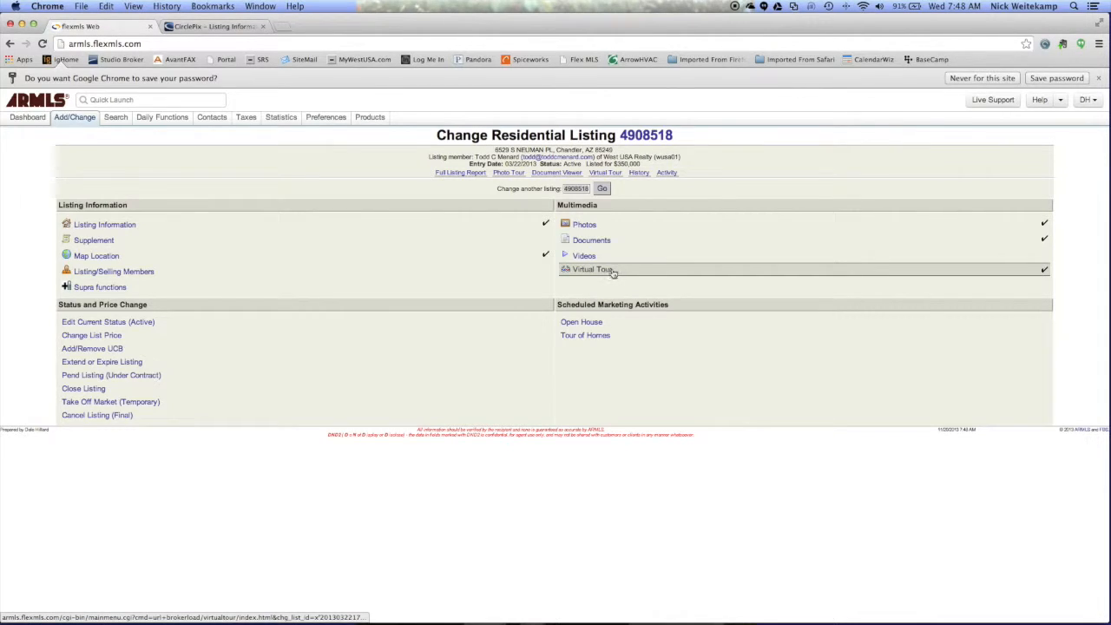
# Remove the existing tour from listing 4908518's AR Virtual Tours page.
pyautogui.click(592, 269)
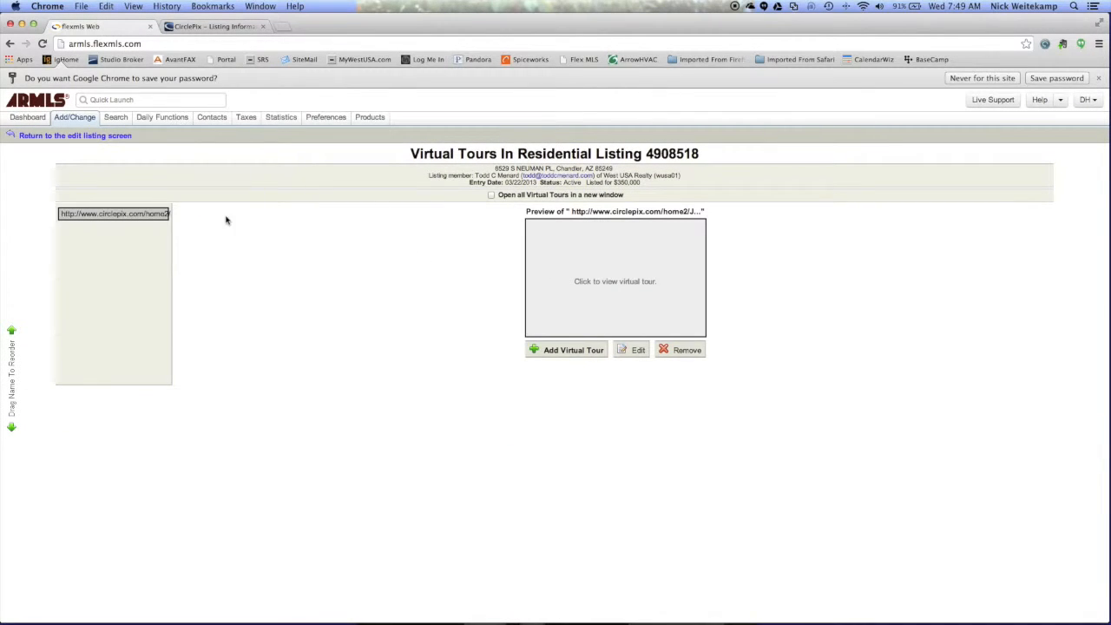
pyautogui.moveTo(204, 215)
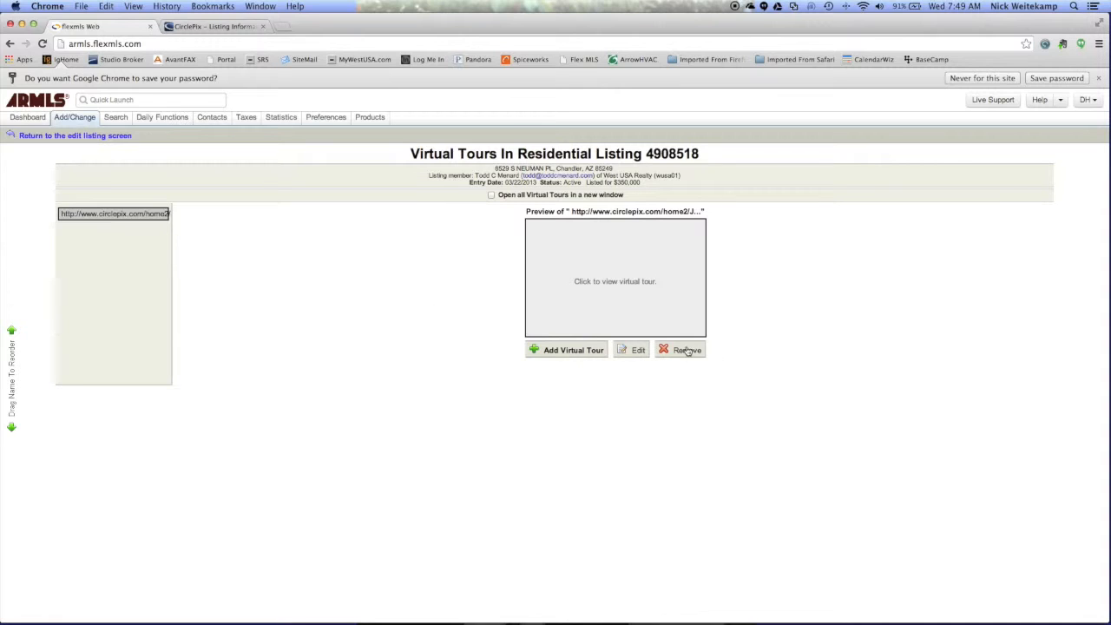
pyautogui.click(680, 351)
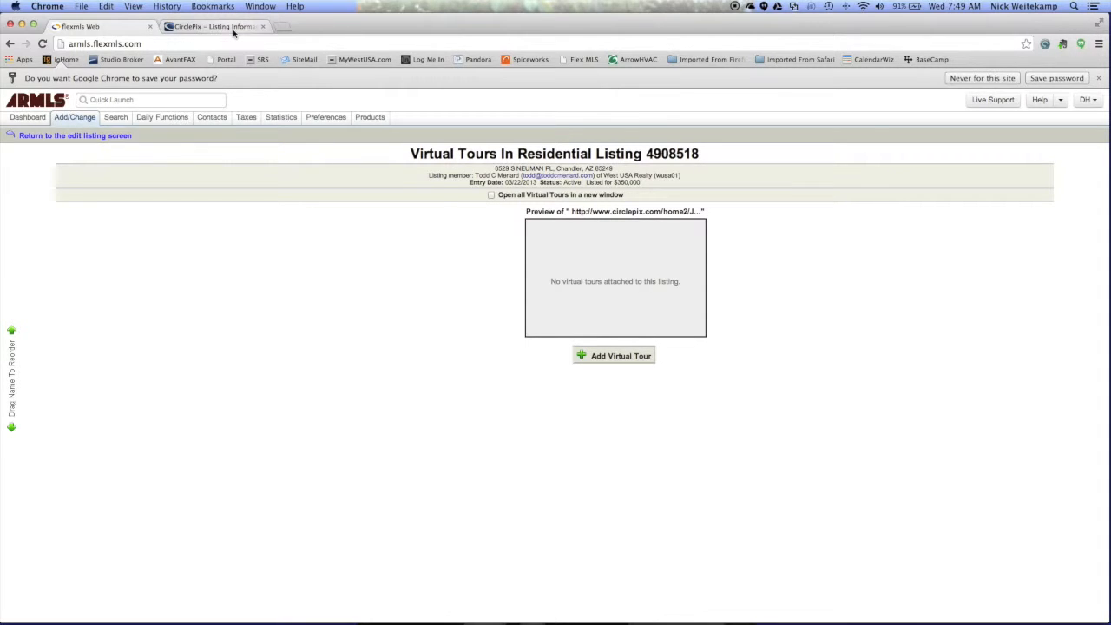
pyautogui.click(215, 26)
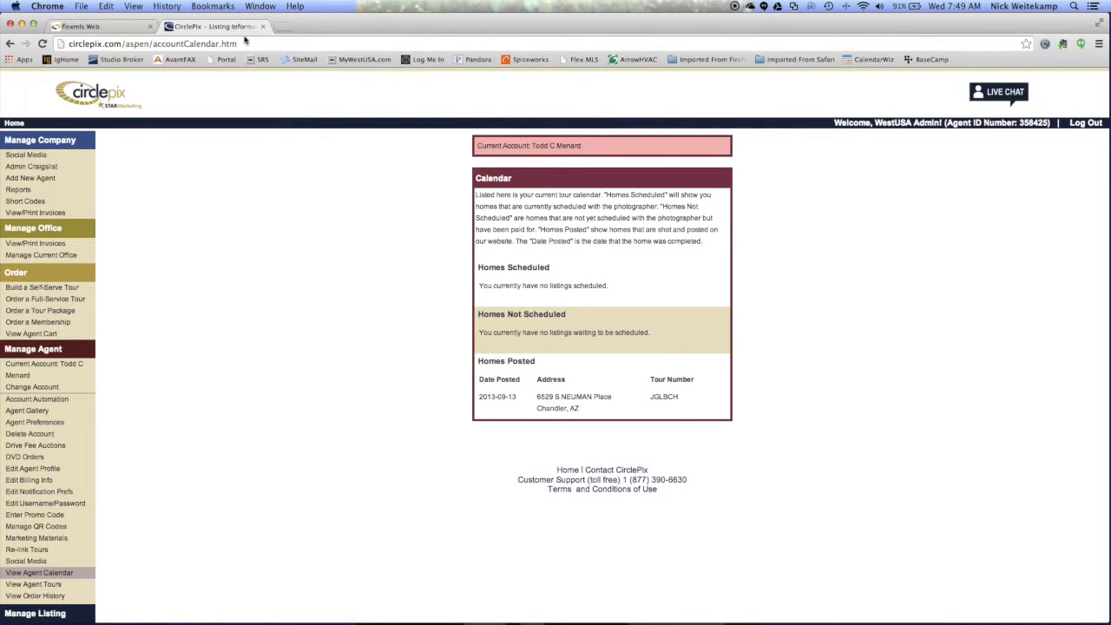
pyautogui.scroll(-3)
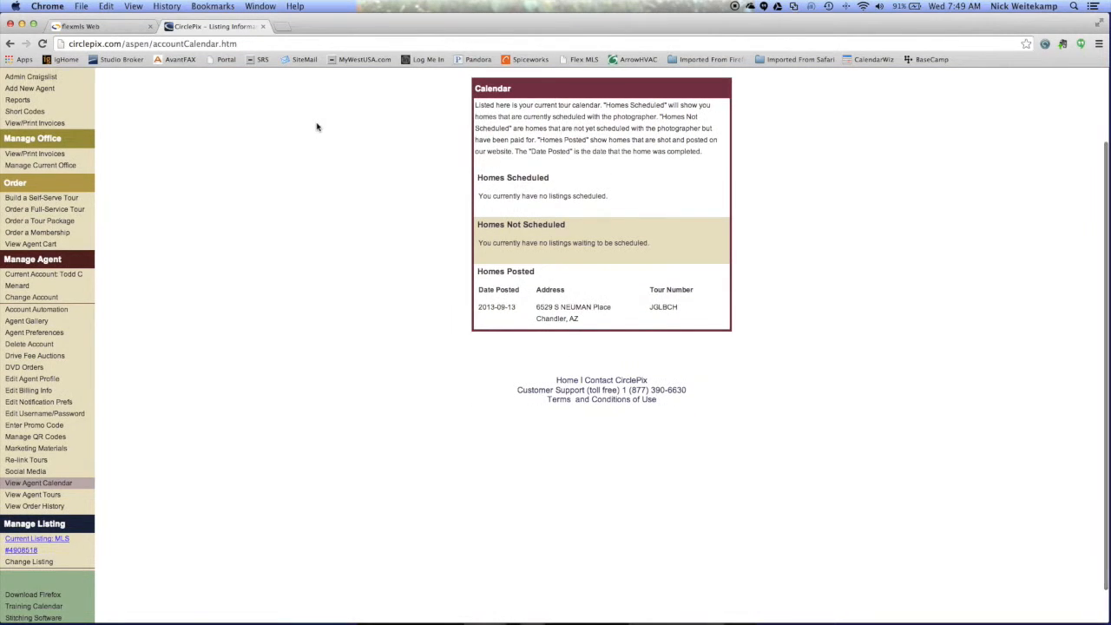
pyautogui.scroll(3)
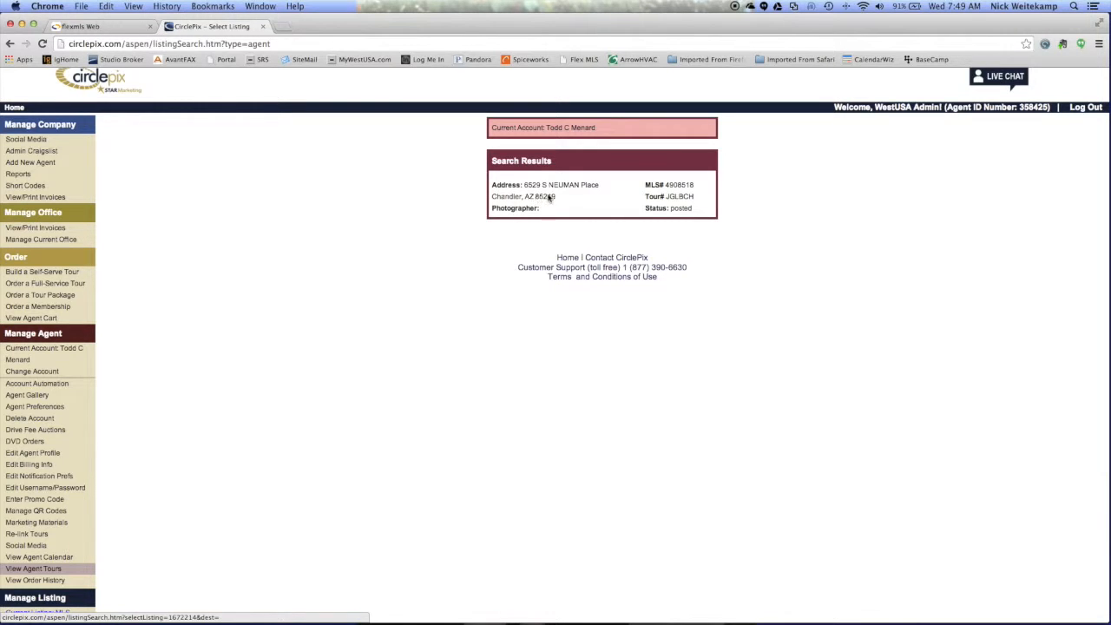
pyautogui.moveTo(517, 191)
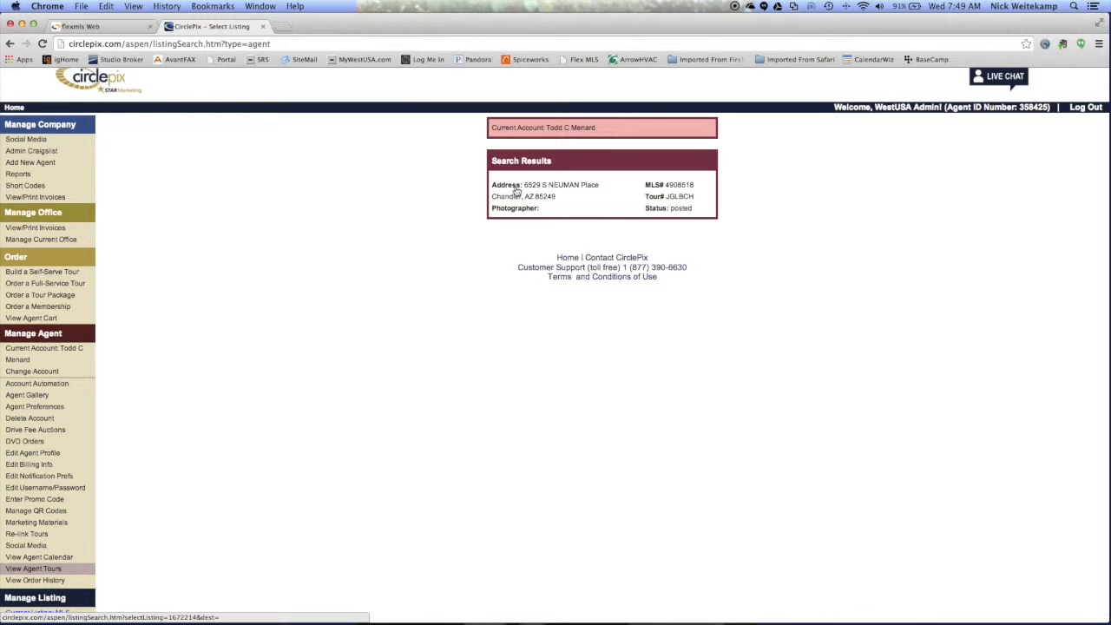
pyautogui.click(545, 184)
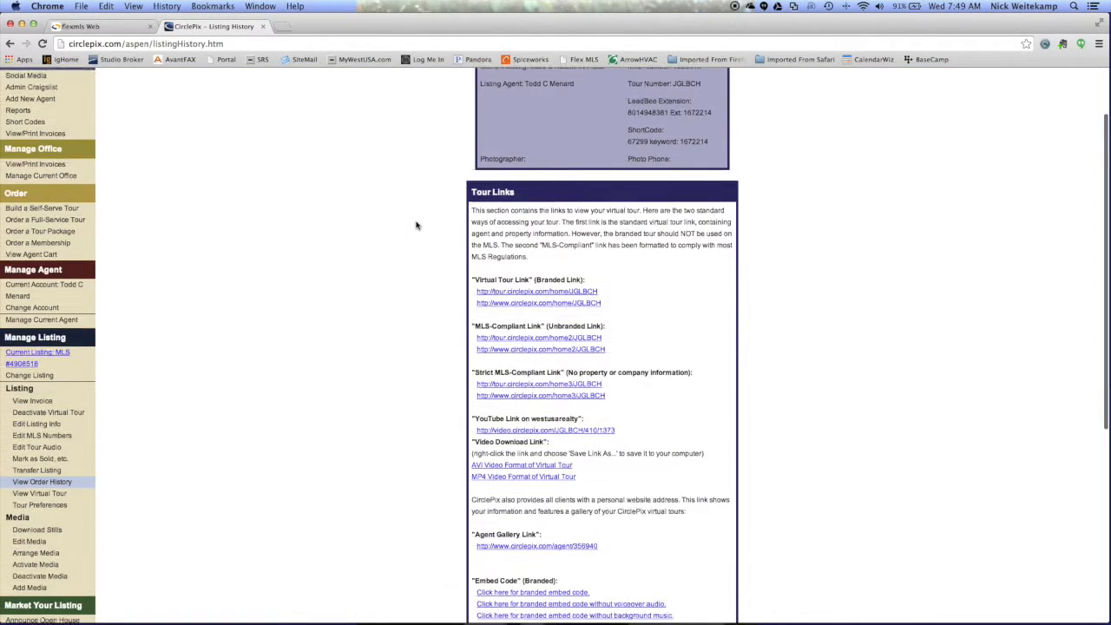
# Scroll the Tour Links section down to the MLS-Compliant (Unbranded) link.
pyautogui.scroll(-3)
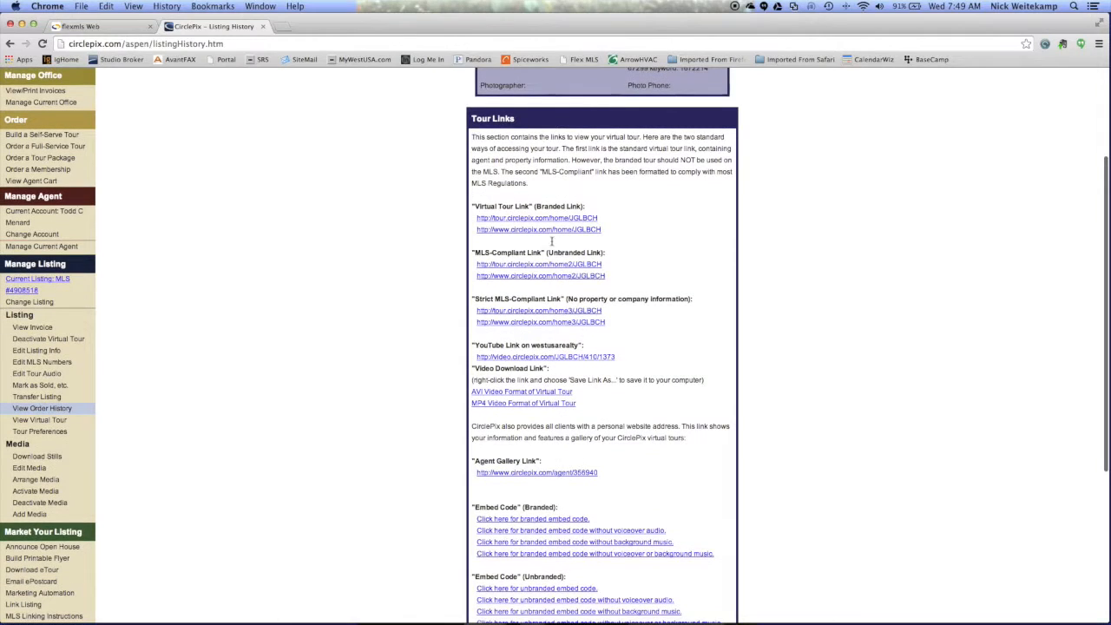
pyautogui.moveTo(593, 270)
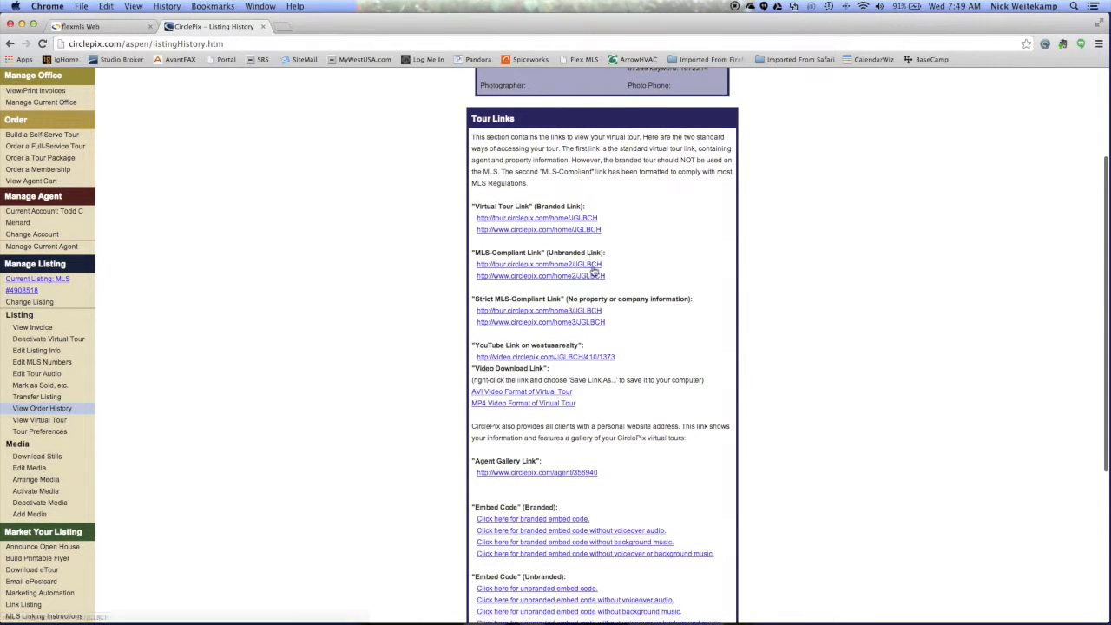
pyautogui.moveTo(621, 260)
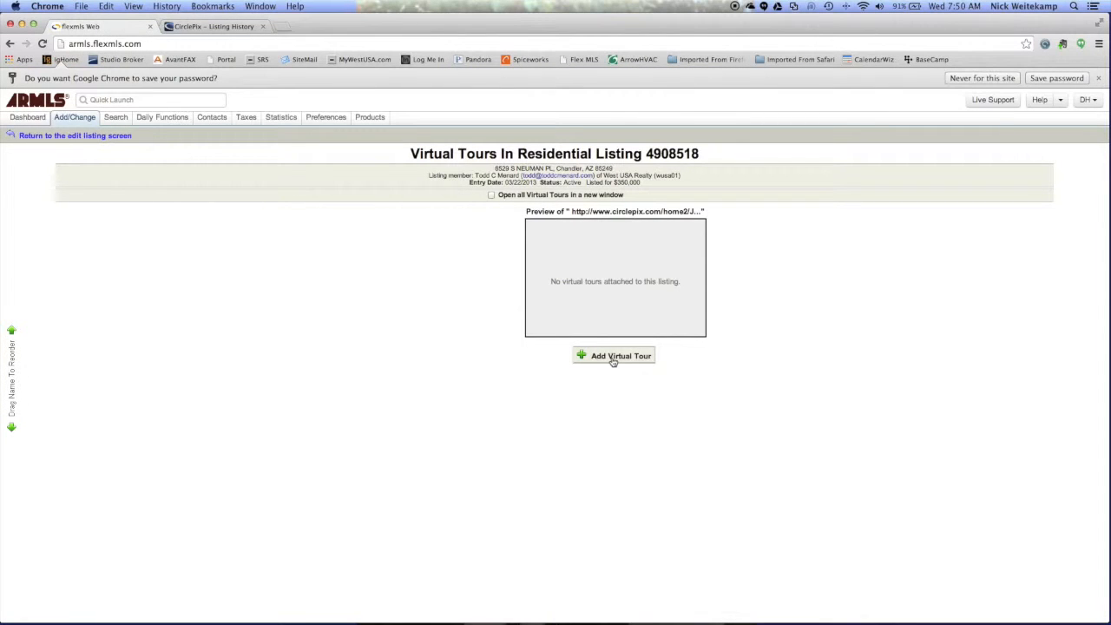
# Start a new virtual tour entry via Add Virtual Tour, then return to CirclePix.
pyautogui.click(614, 356)
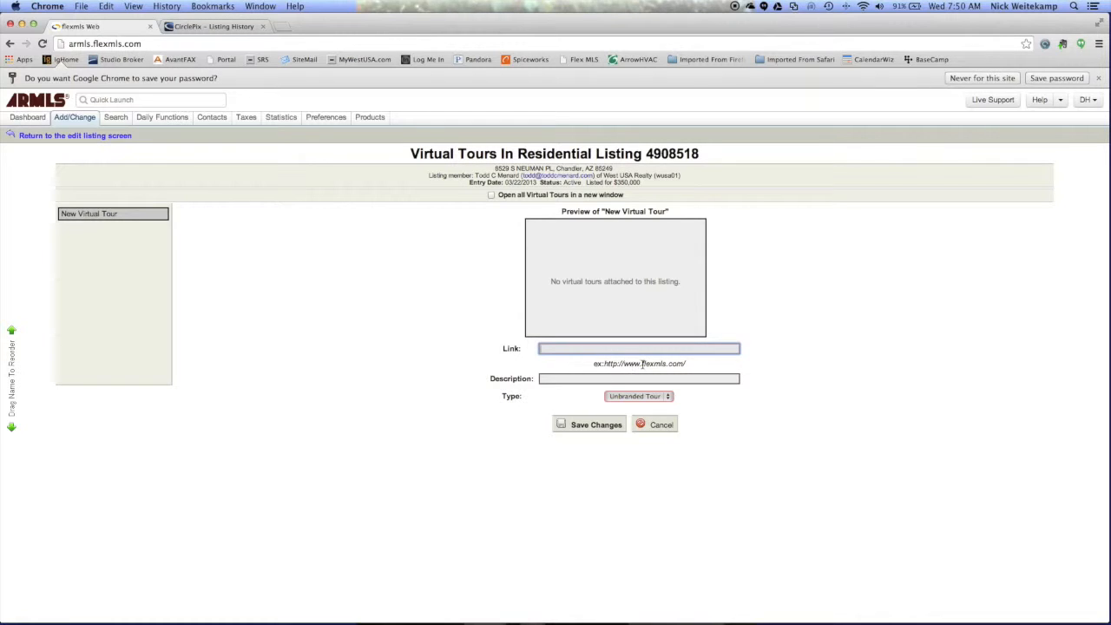
pyautogui.click(212, 26)
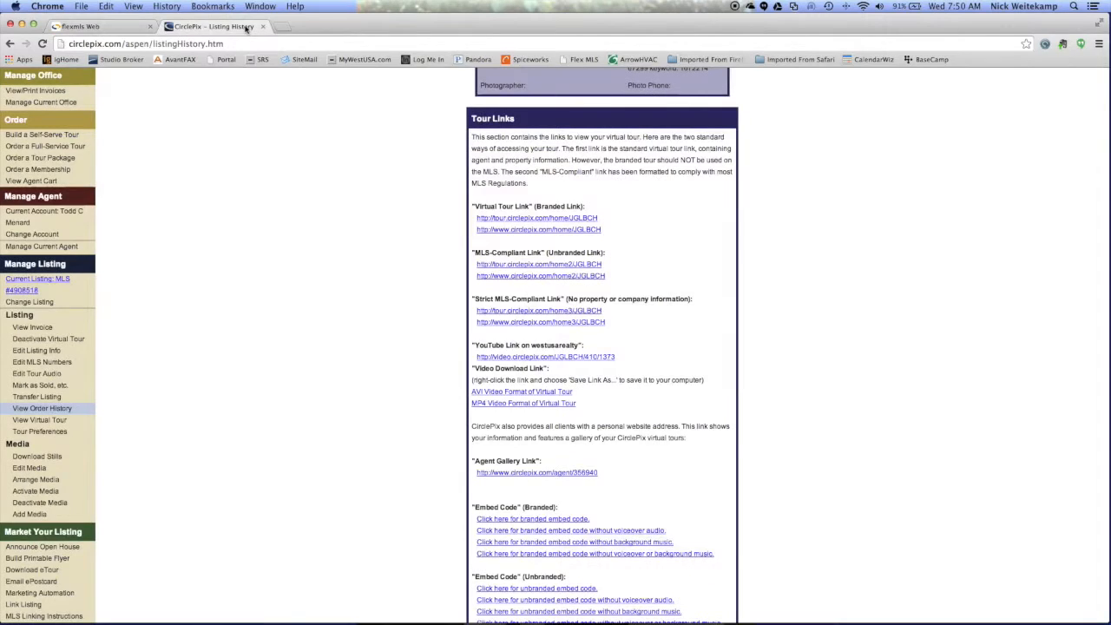
pyautogui.moveTo(484, 278)
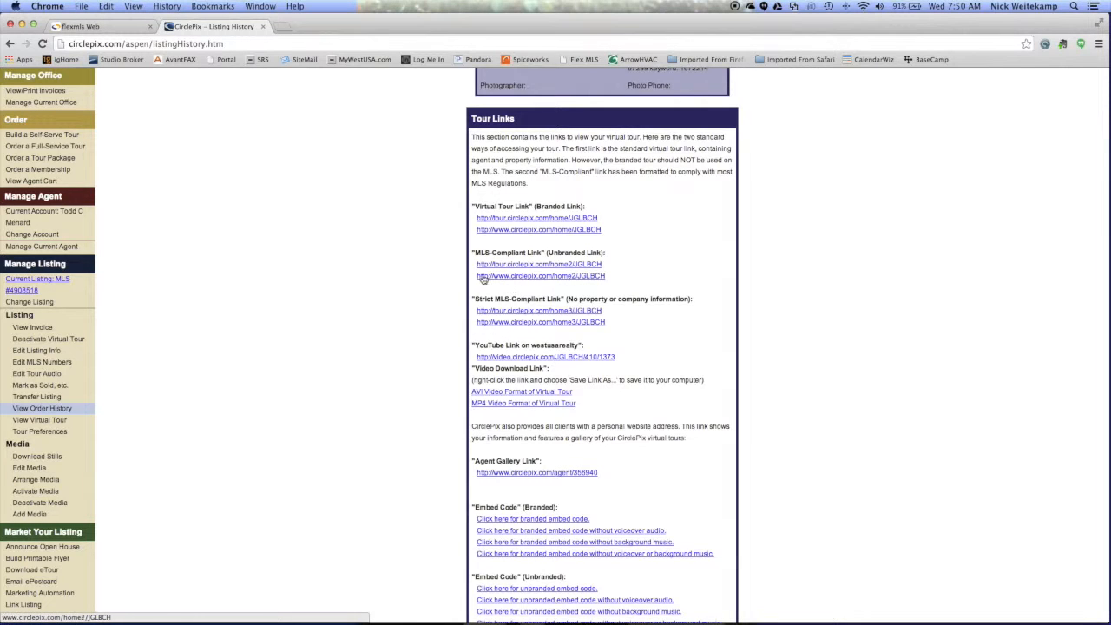
pyautogui.moveTo(483, 279)
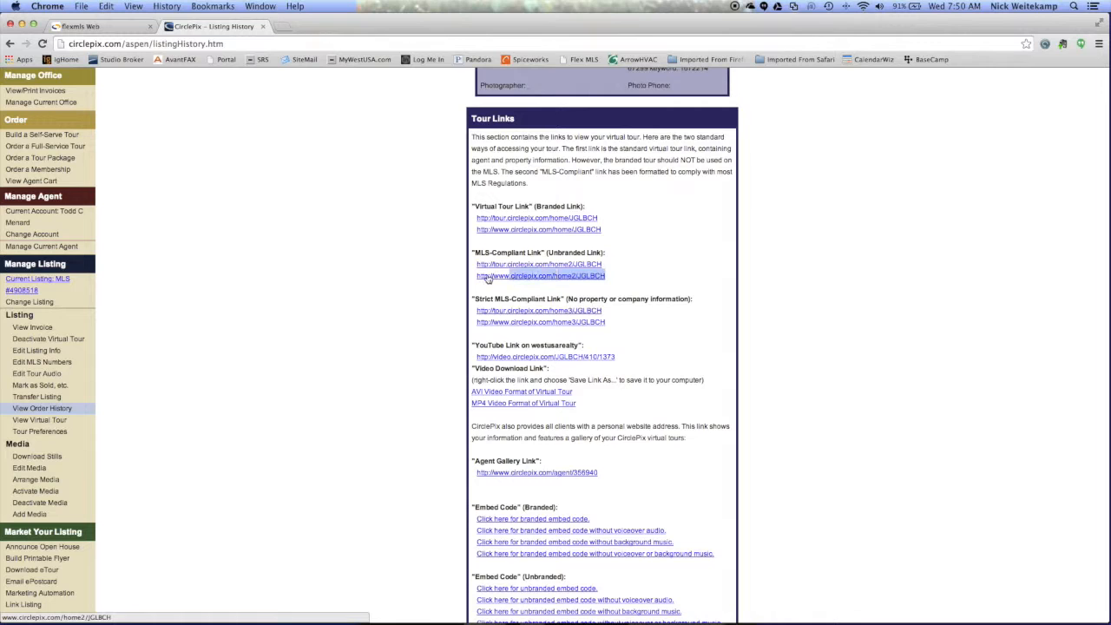
# Copy the unbranded MLS-compliant tour link address from CirclePix.
pyautogui.rightClick(542, 274)
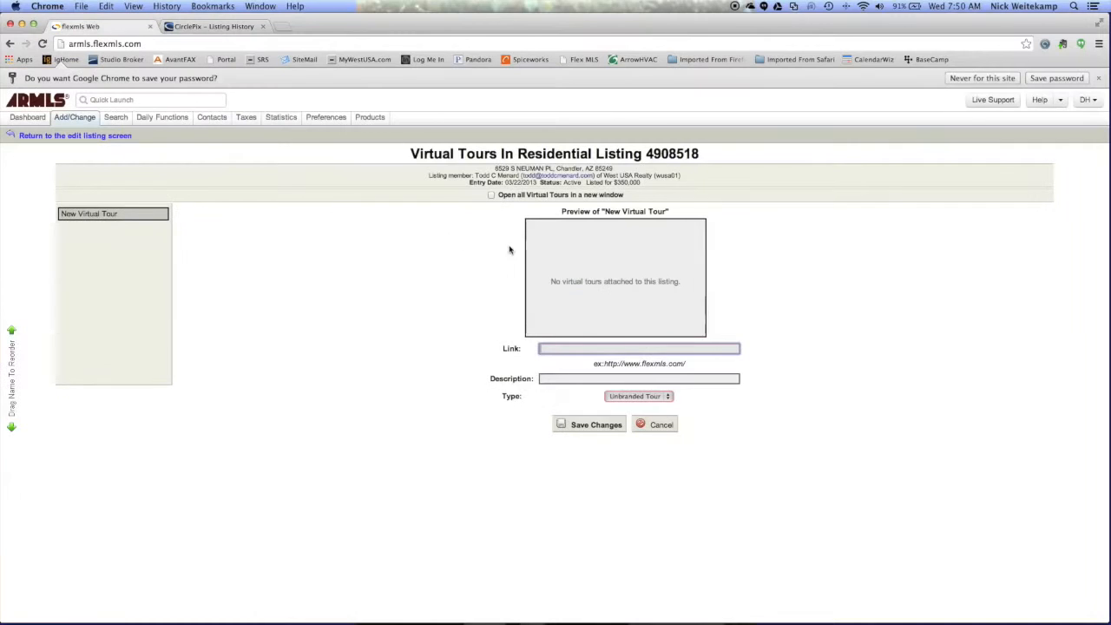
# Paste the CirclePix link into the Link field as an Unbranded Tour and save changes.
pyautogui.rightClick(639, 347)
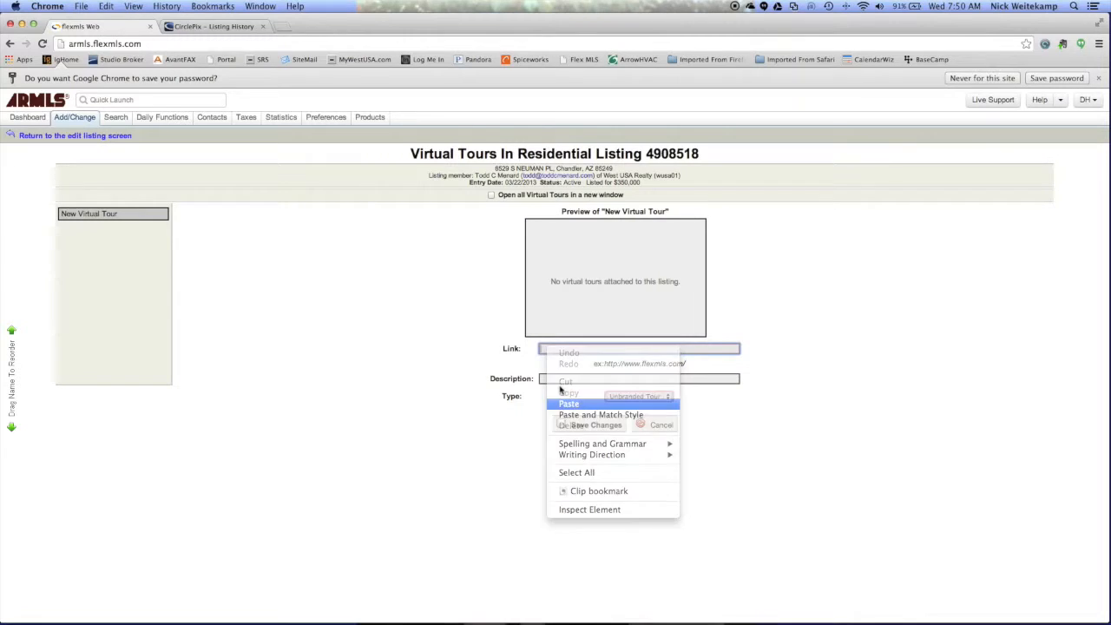
pyautogui.click(569, 403)
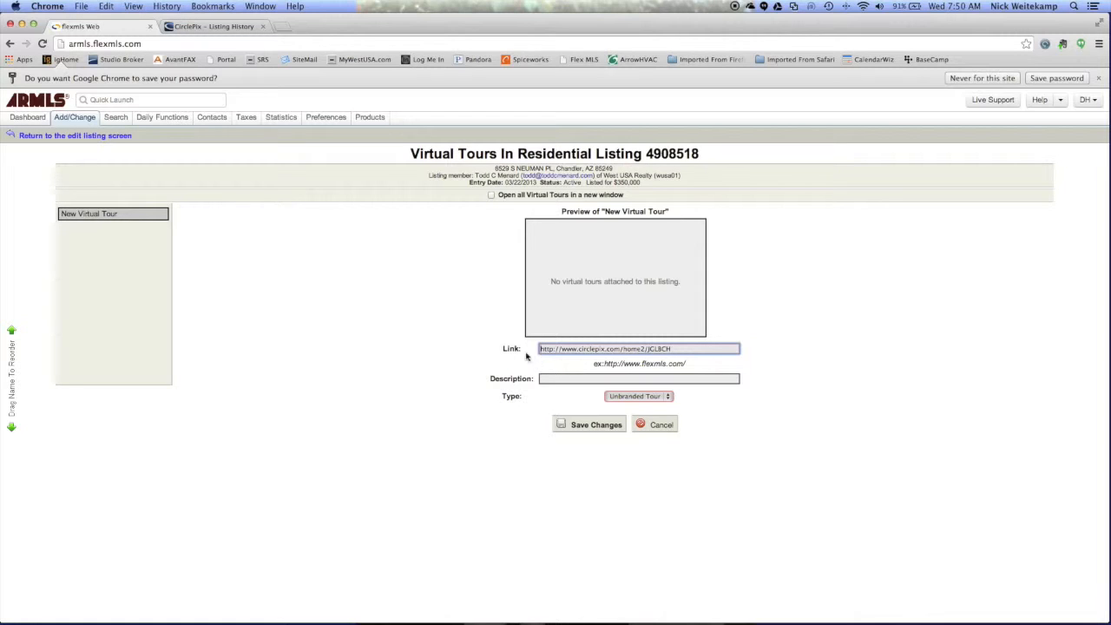
pyautogui.moveTo(663, 406)
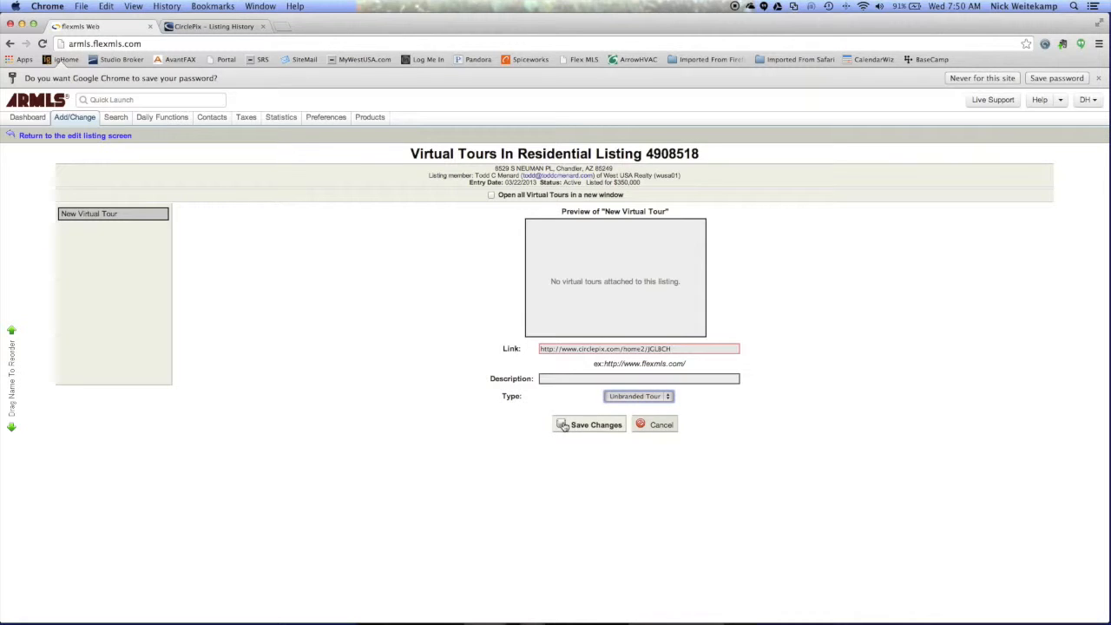
pyautogui.click(590, 424)
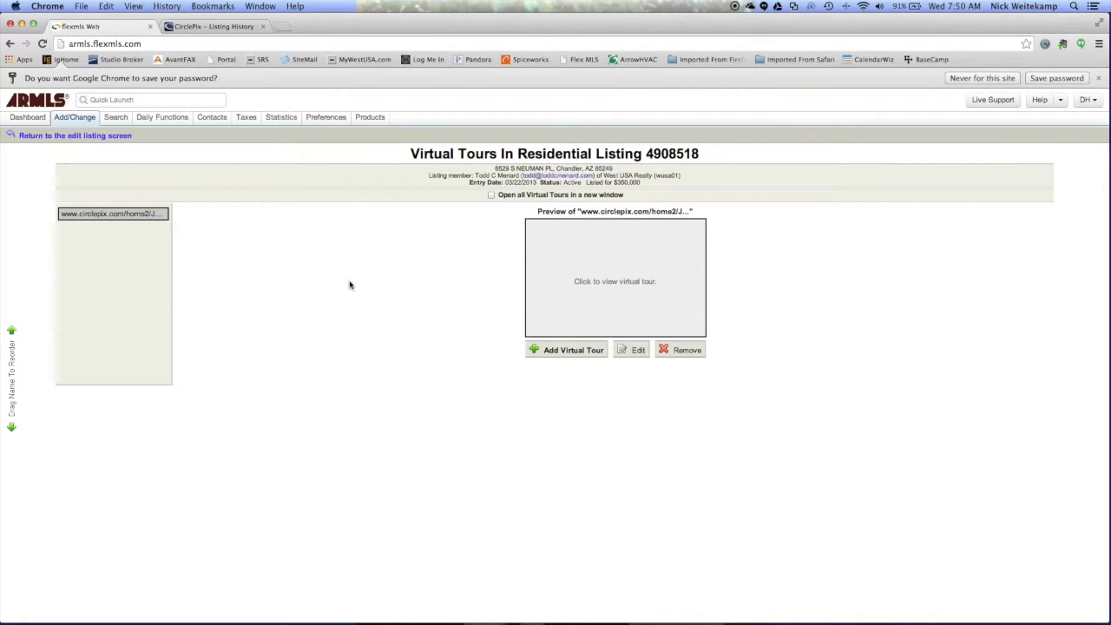
pyautogui.moveTo(403, 239)
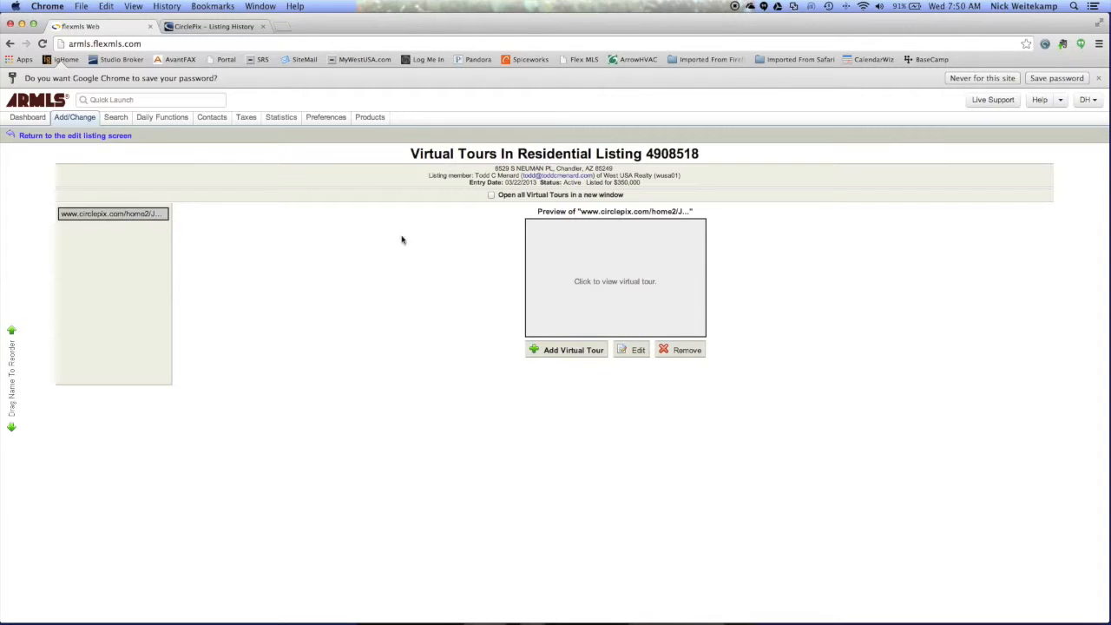
pyautogui.moveTo(615, 262)
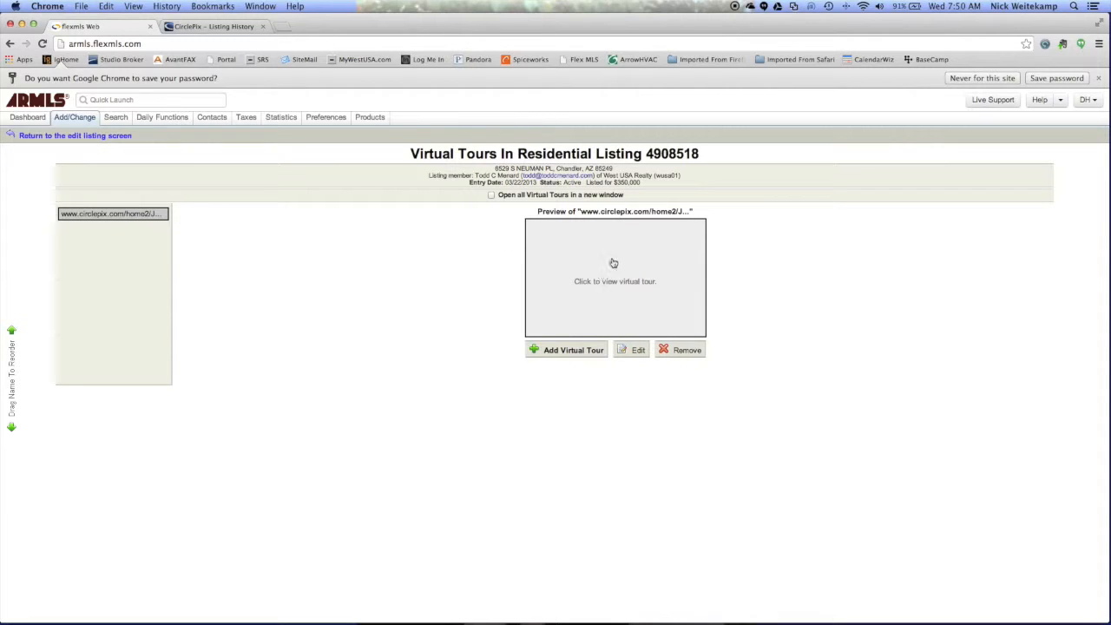
# Play the saved CirclePix tour from the 'Click to view virtual tour' preview box.
pyautogui.click(615, 281)
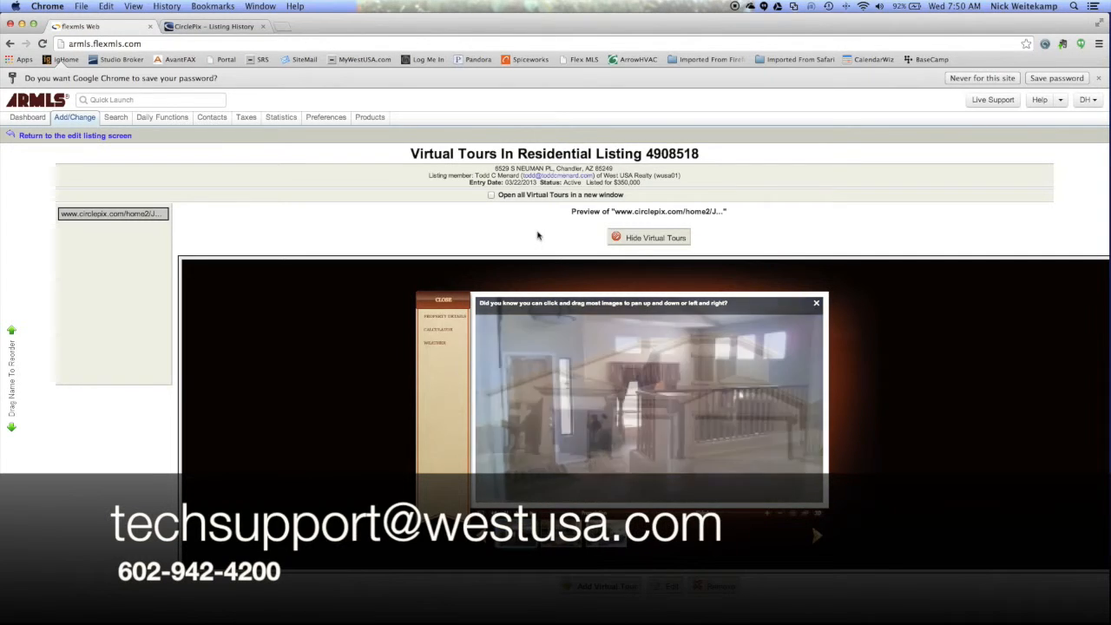
pyautogui.click(815, 302)
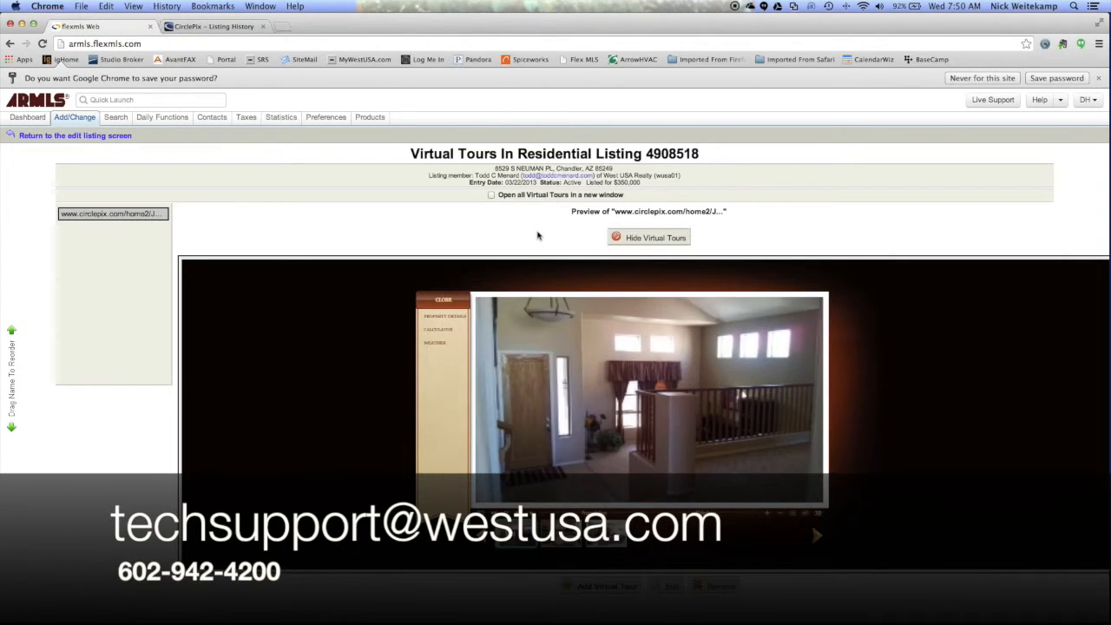